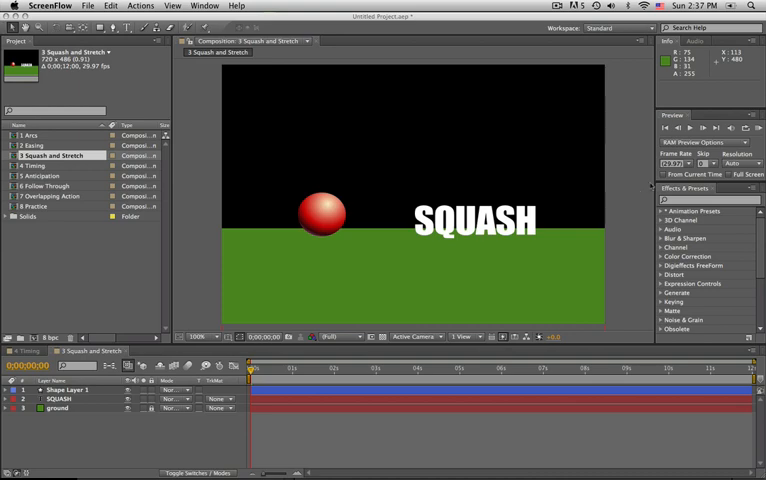
pyautogui.moveTo(592, 164)
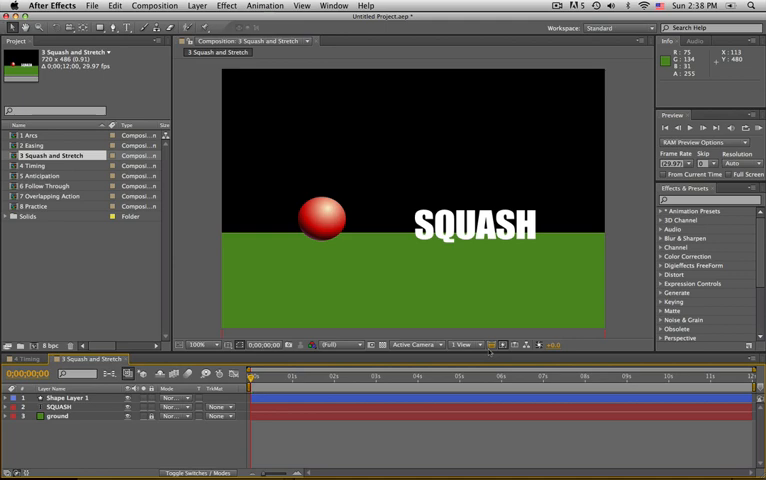
pyautogui.moveTo(548, 280)
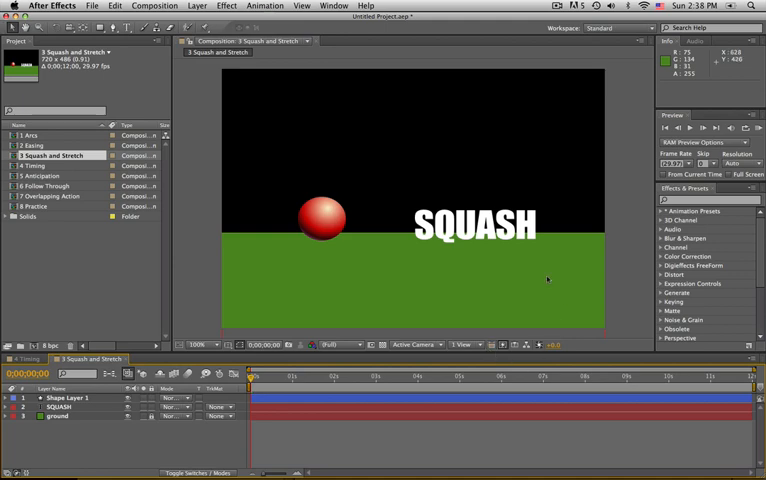
pyautogui.moveTo(322, 104)
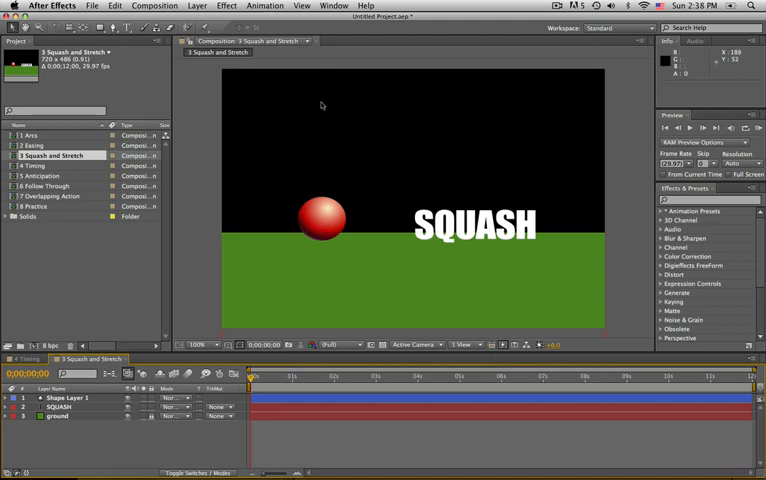
pyautogui.moveTo(322, 232)
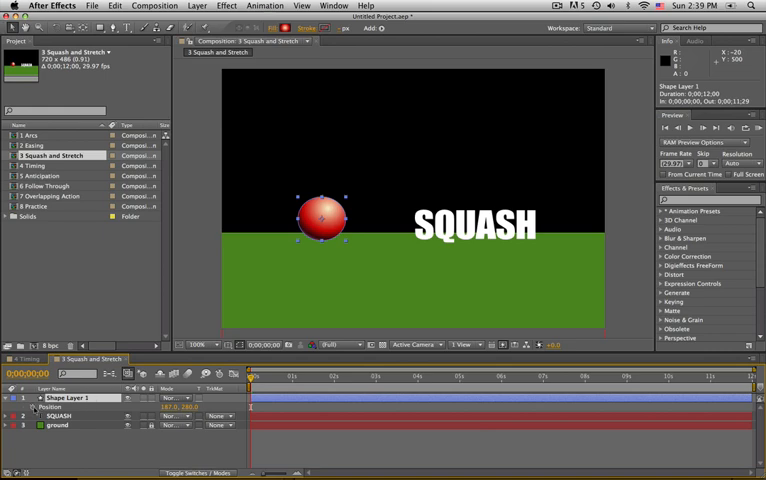
# - Select the red ball and drag it to set a second Position keyframe above the ground
pyautogui.click(50, 406)
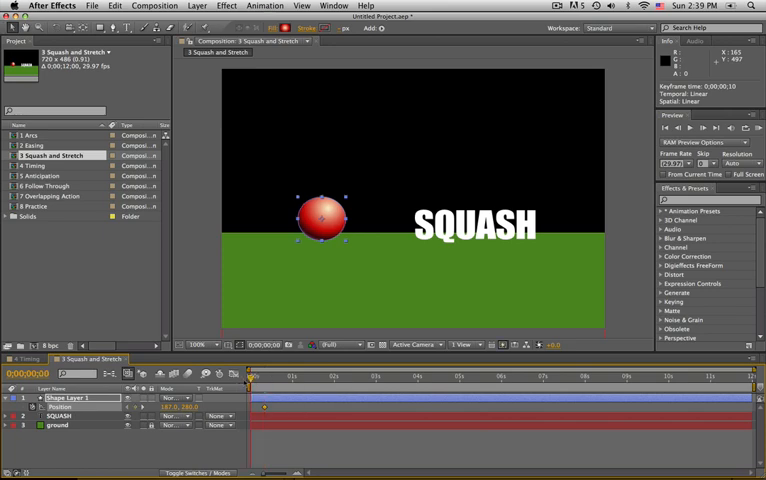
pyautogui.moveTo(320, 220); pyautogui.dragTo(322, 84)
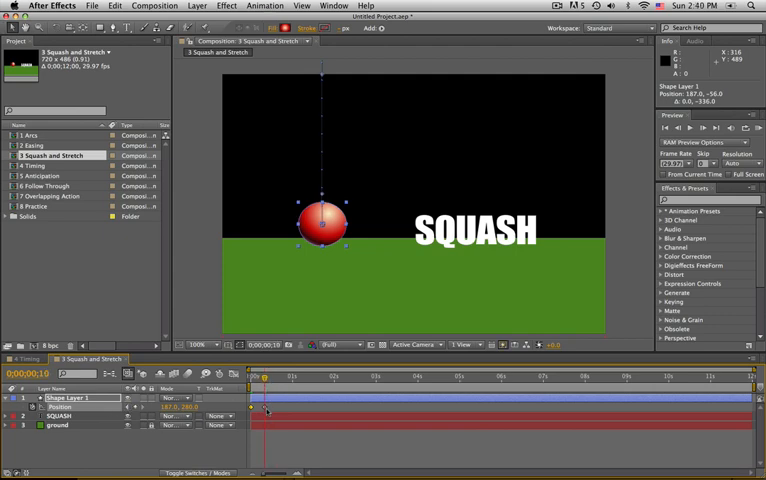
# - Advance in time and add Position keyframes so the ball hits the ground and rises back up
pyautogui.click(250, 408)
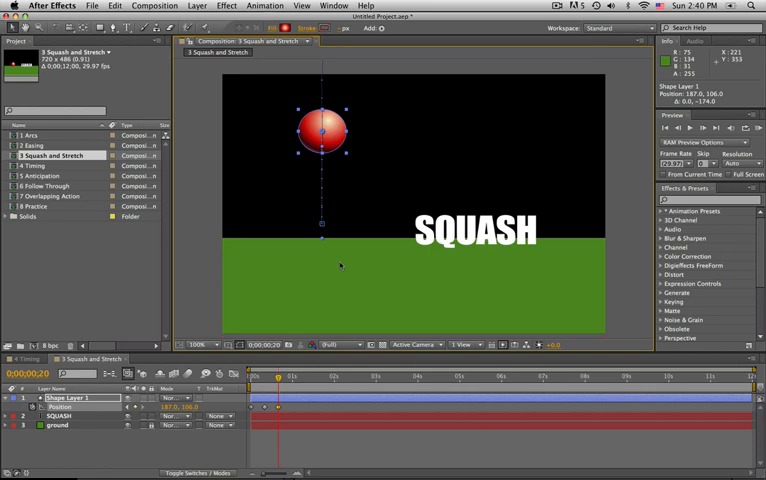
pyautogui.click(290, 380)
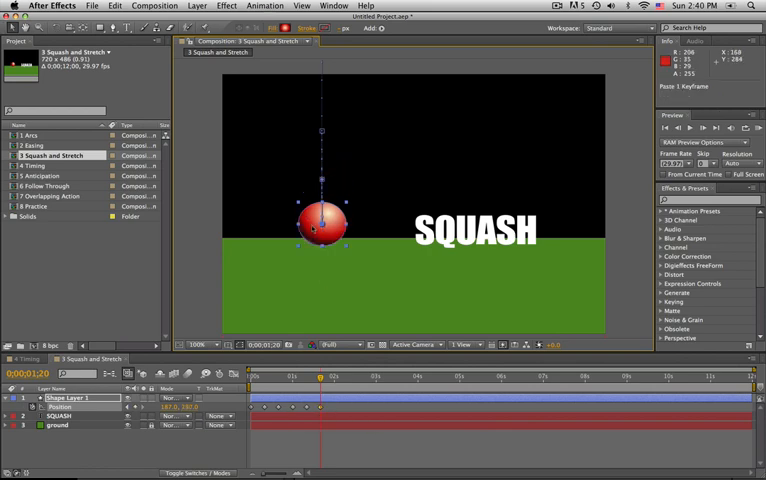
pyautogui.moveTo(348, 282)
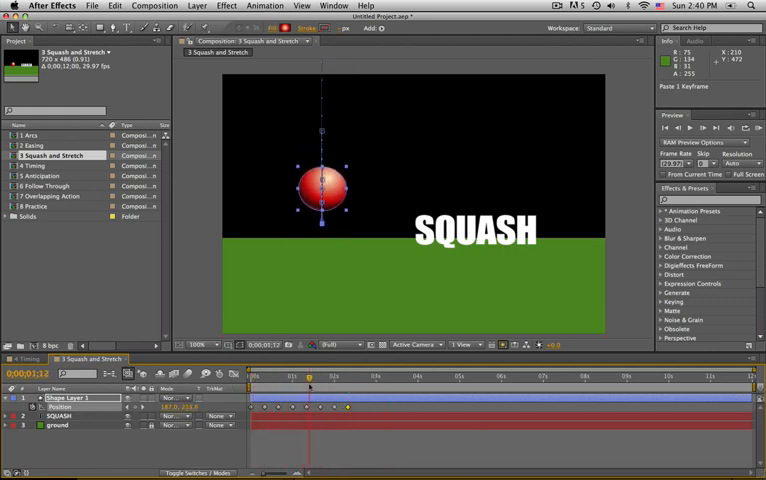
pyautogui.moveTo(312, 376); pyautogui.dragTo(288, 376)
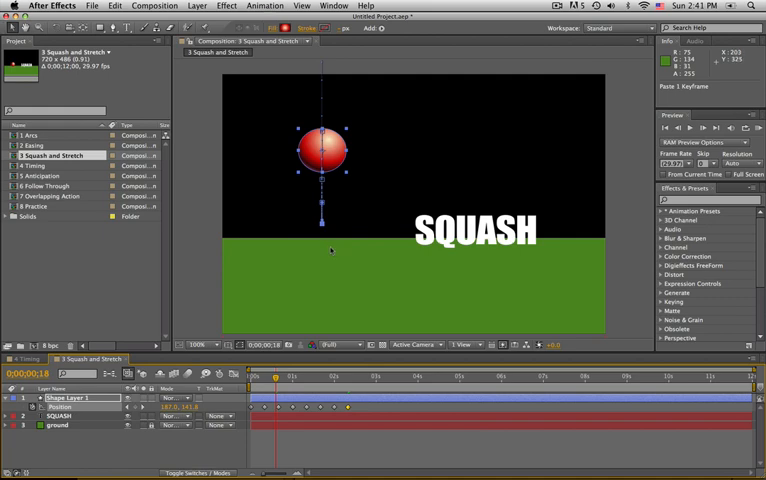
pyautogui.moveTo(312, 228)
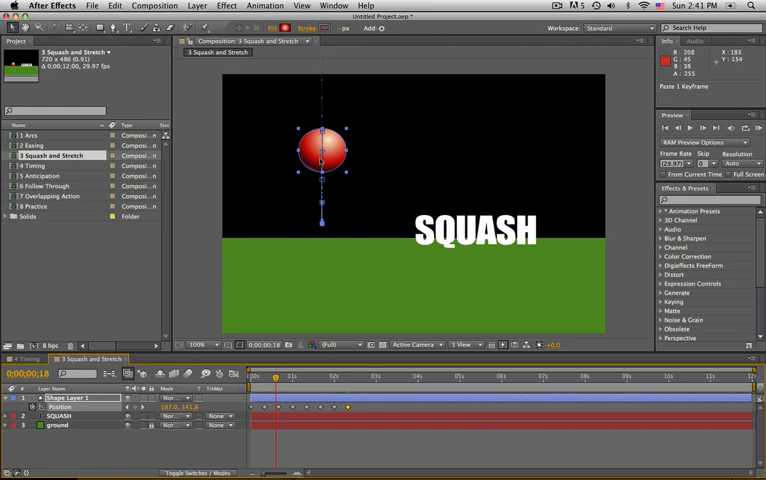
pyautogui.moveTo(324, 236)
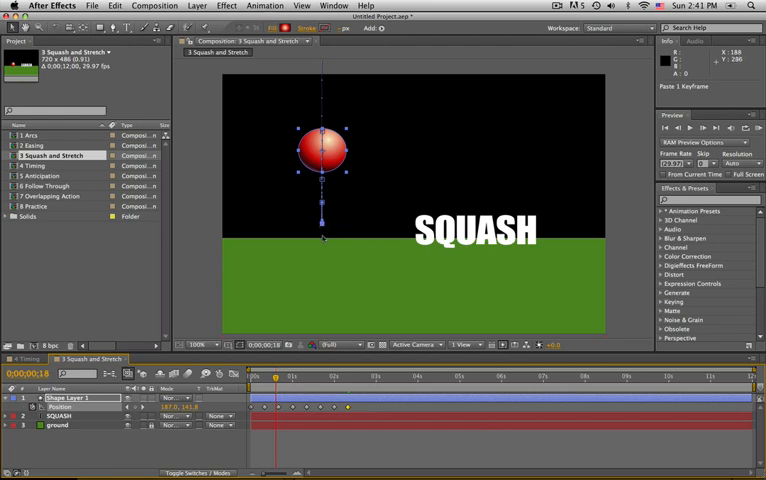
pyautogui.moveTo(318, 212)
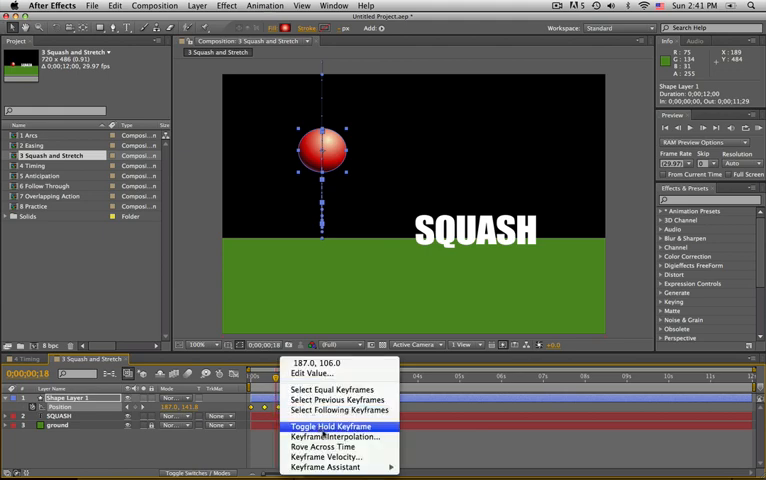
pyautogui.moveTo(340, 436)
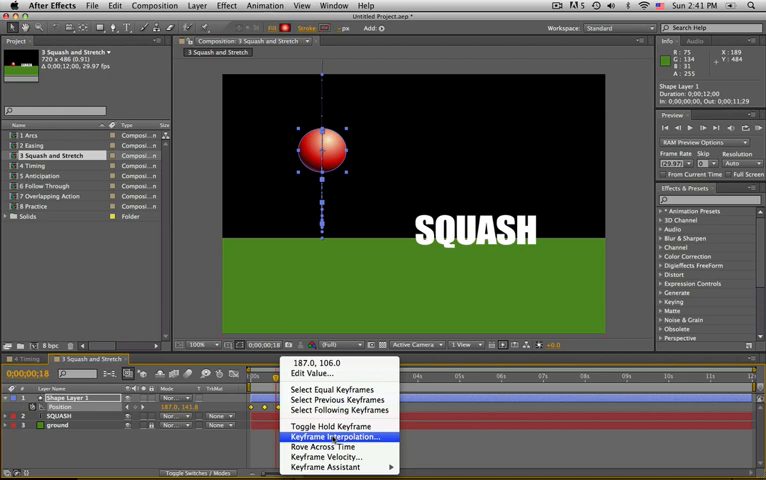
# - Apply a new Keyframe Interpolation setting to the ball's selected Position keyframes
pyautogui.click(336, 436)
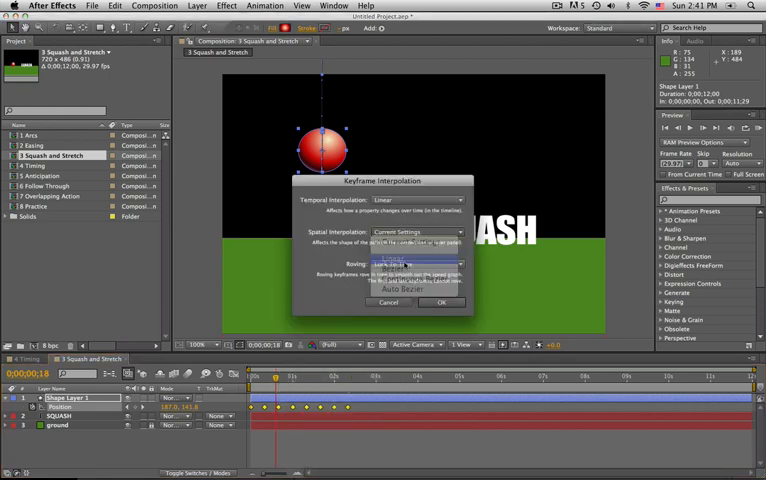
pyautogui.click(442, 302)
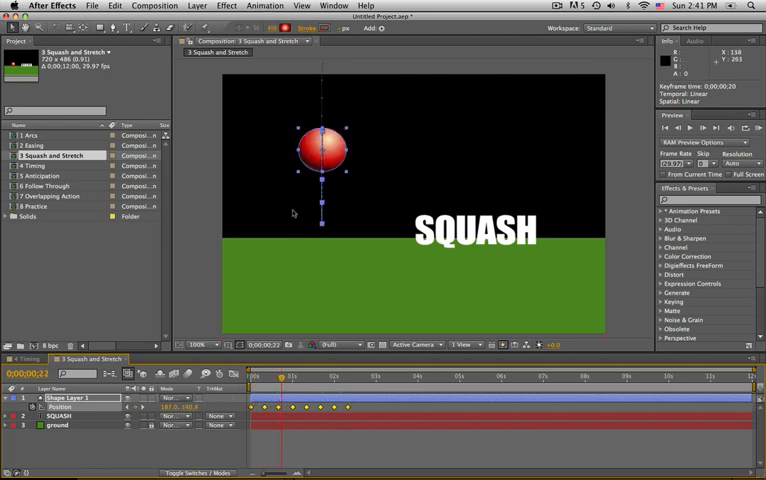
pyautogui.moveTo(330, 208)
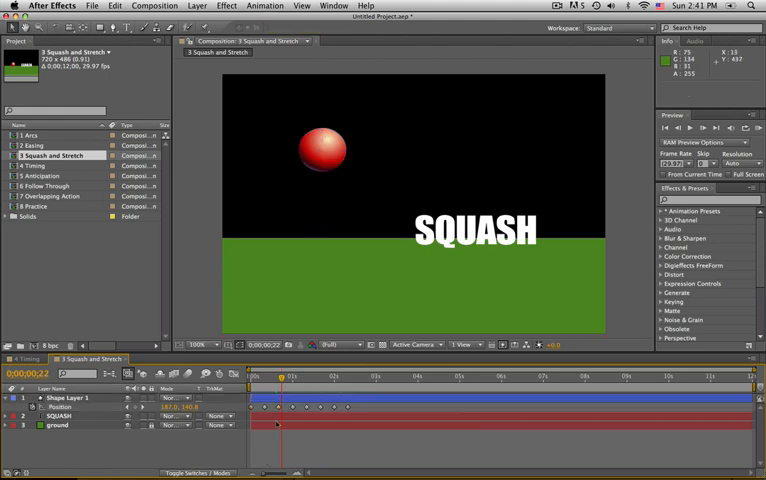
# - Select the ball to show its motion path and scrub time to preview the fall mid-air
pyautogui.click(56, 396)
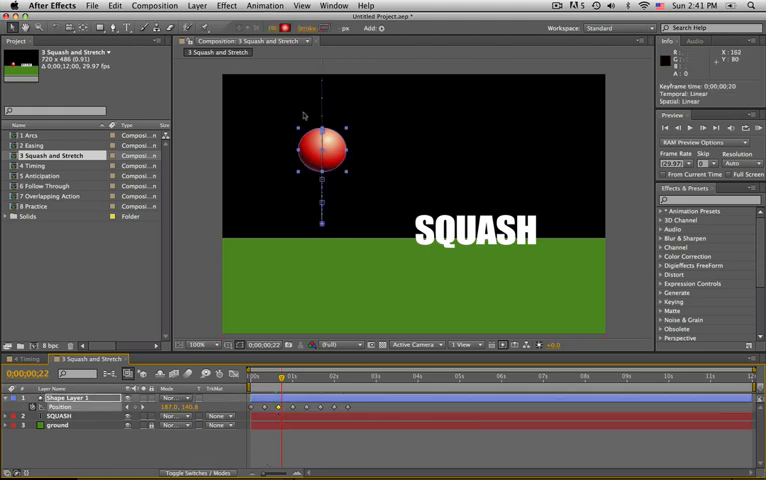
pyautogui.moveTo(324, 138)
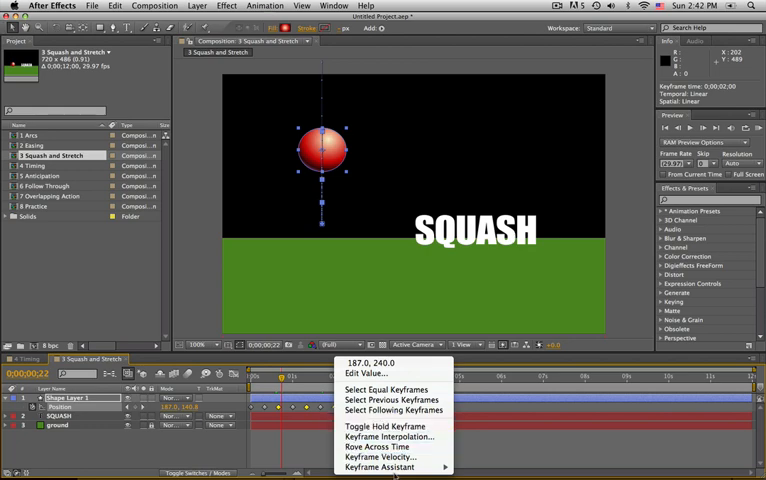
pyautogui.moveTo(380, 468)
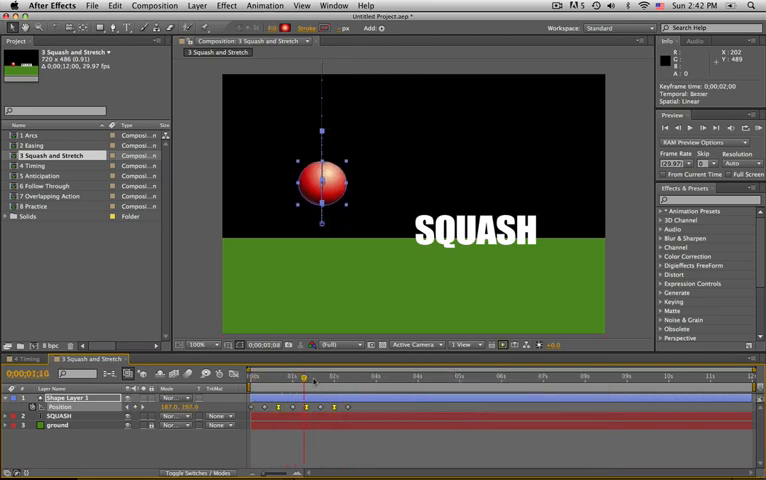
pyautogui.moveTo(302, 380); pyautogui.dragTo(378, 380)
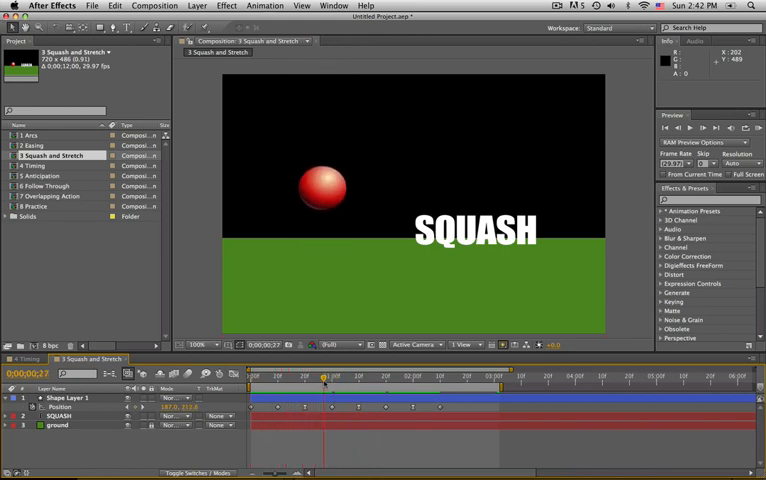
# - Scrub to the ground contact, return to frame 0 and expand the ball layer's Scale property
pyautogui.moveTo(322, 382); pyautogui.dragTo(356, 382)
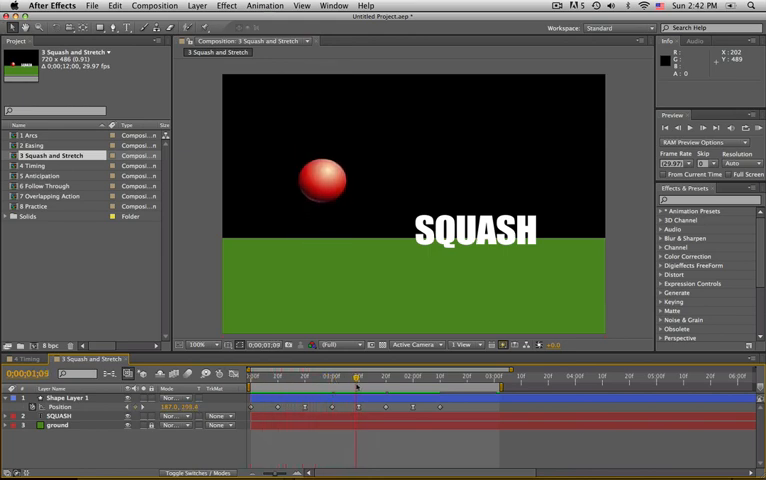
pyautogui.click(70, 396)
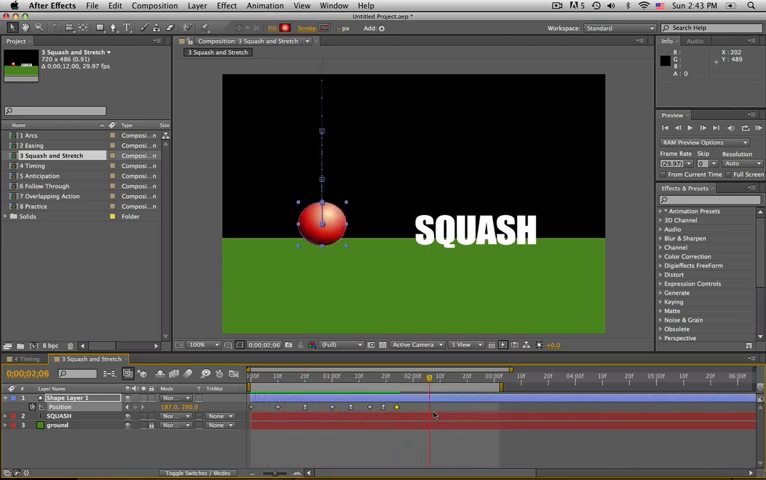
pyautogui.moveTo(426, 384); pyautogui.dragTo(388, 384)
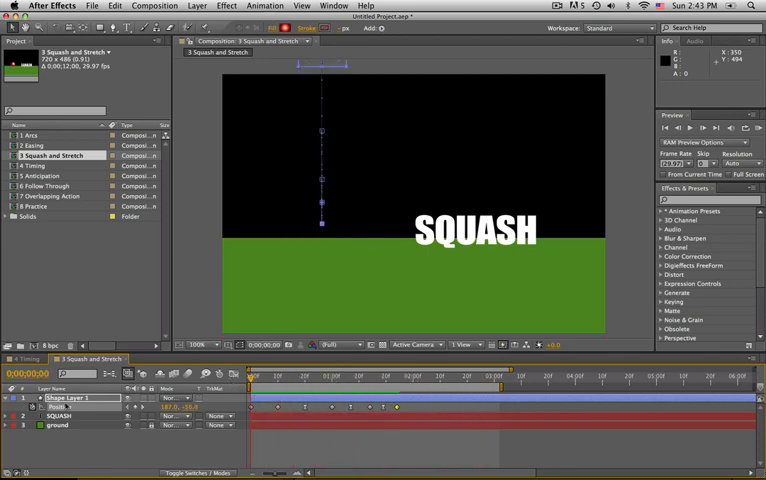
pyautogui.click(62, 398)
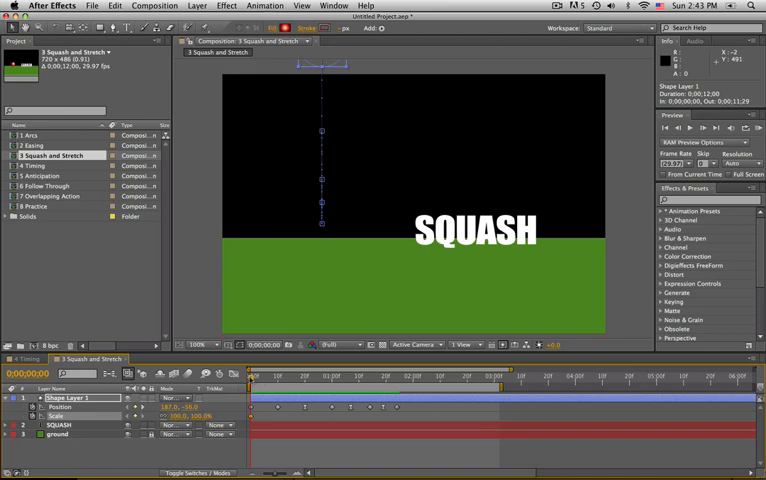
# - Key the ball's Scale with unlinked X/Y so it flattens into a wide oval at impact
pyautogui.click(276, 378)
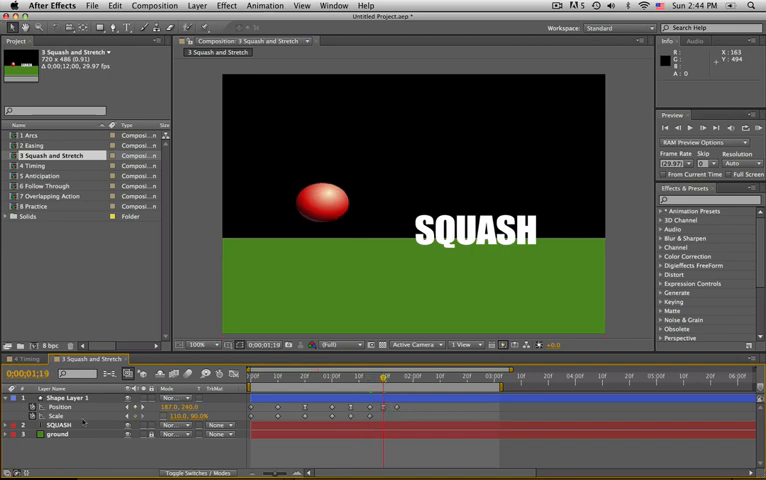
# - Set 100% Scale keyframes at the ground contact and at the top of the drop
pyautogui.click(64, 396)
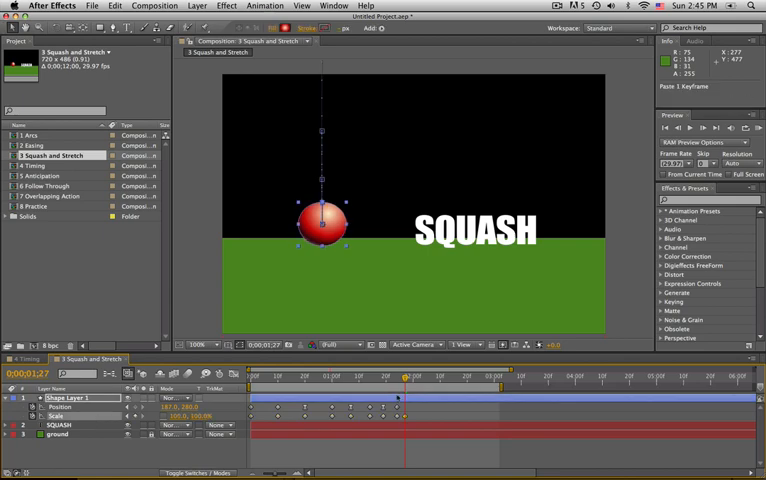
pyautogui.click(386, 376)
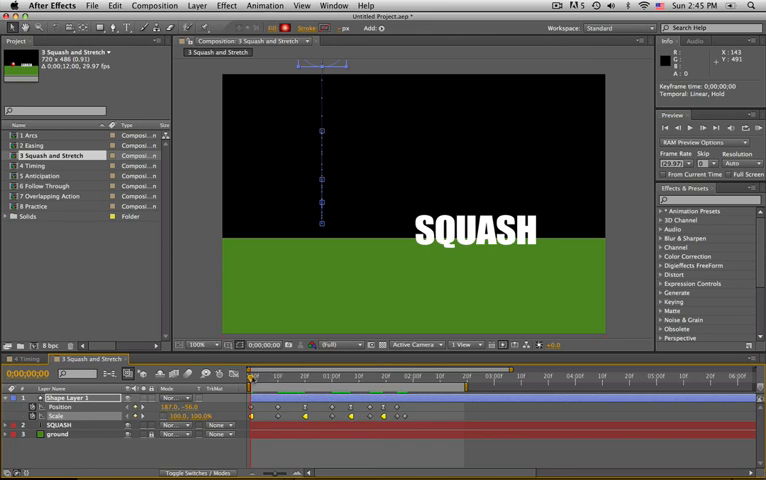
pyautogui.click(262, 382)
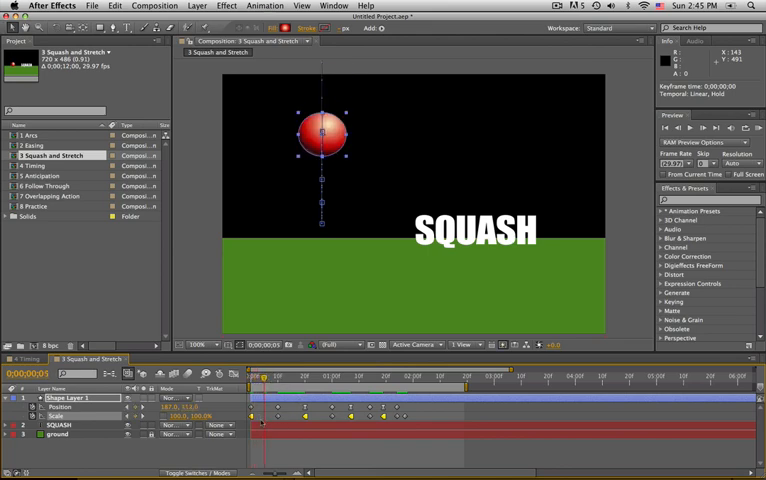